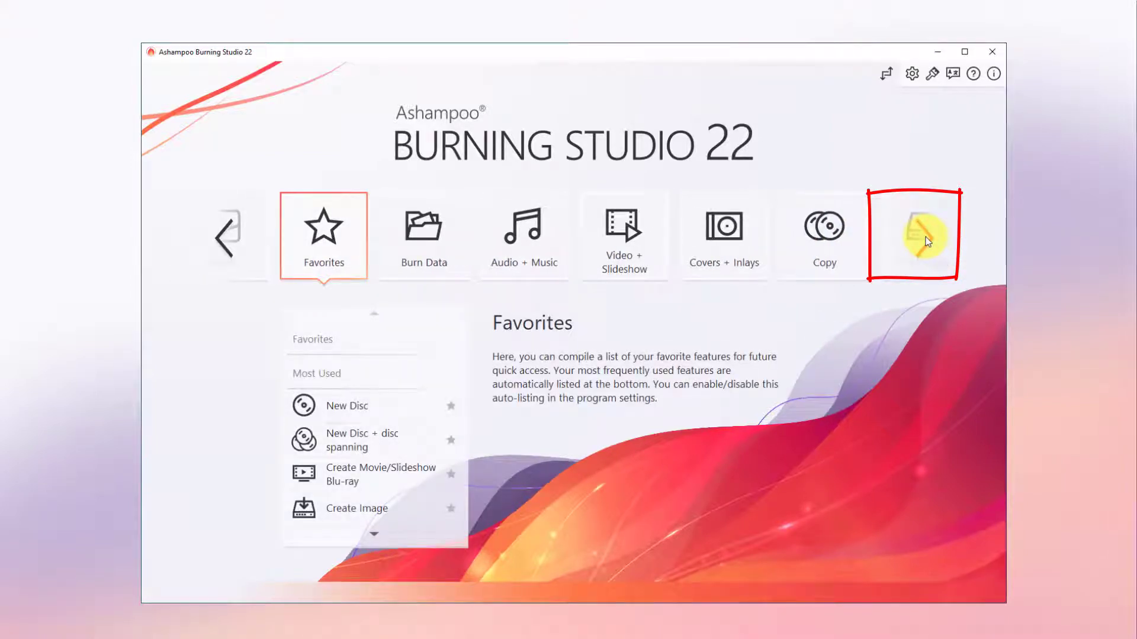
# Choose Burn Data, then New Disc + disc spanning to start the spanning project
pyautogui.click(424, 234)
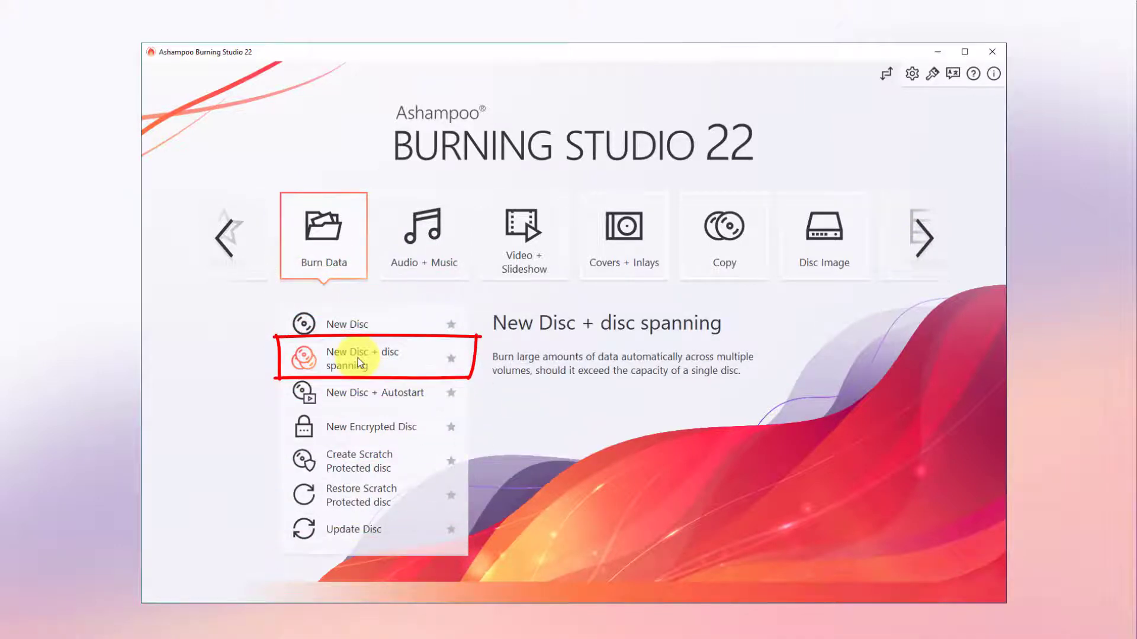
pyautogui.click(362, 359)
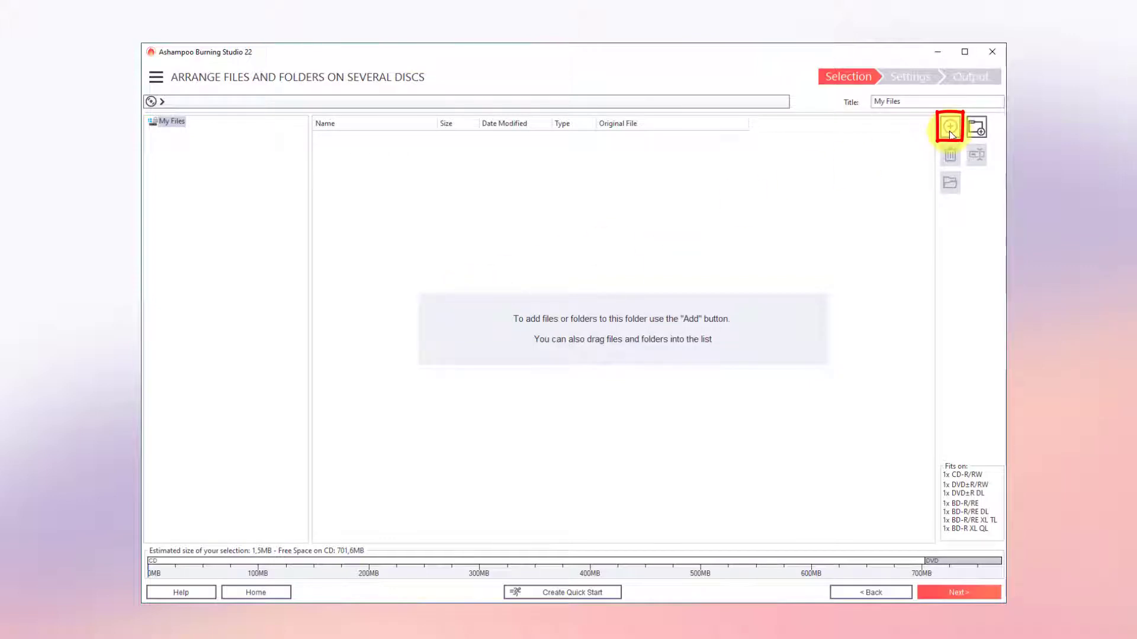
# Add the six Daten folders (APO8, Music_Studio_8, Office_8, Stardock_Start10, Taskbar-Customizer, WO18), about 7 GB
pyautogui.click(948, 125)
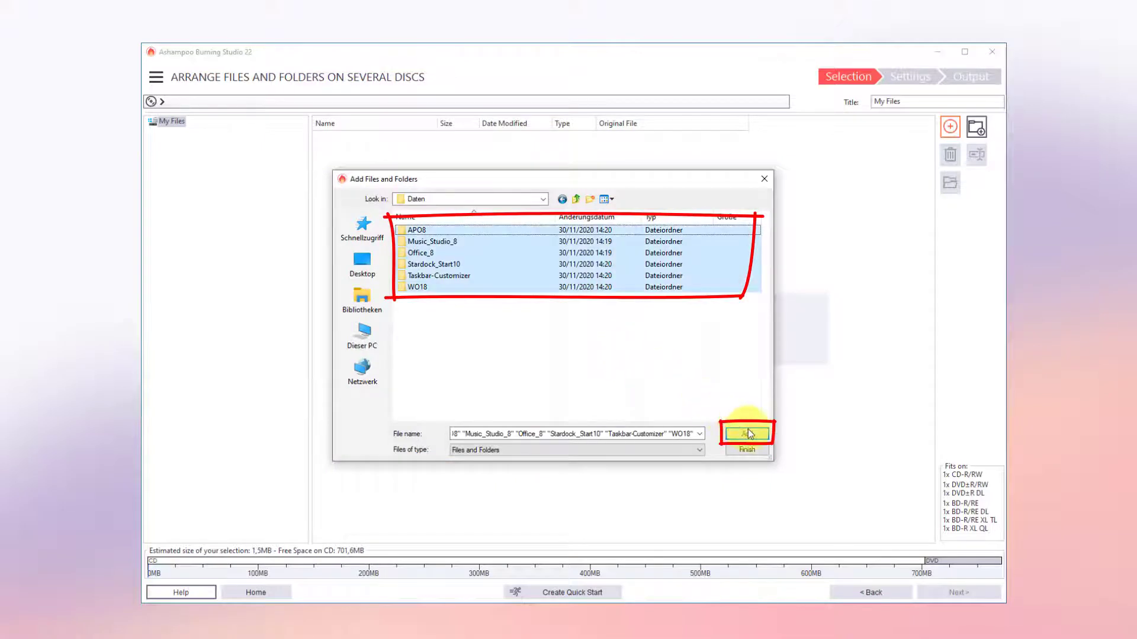
pyautogui.click(746, 434)
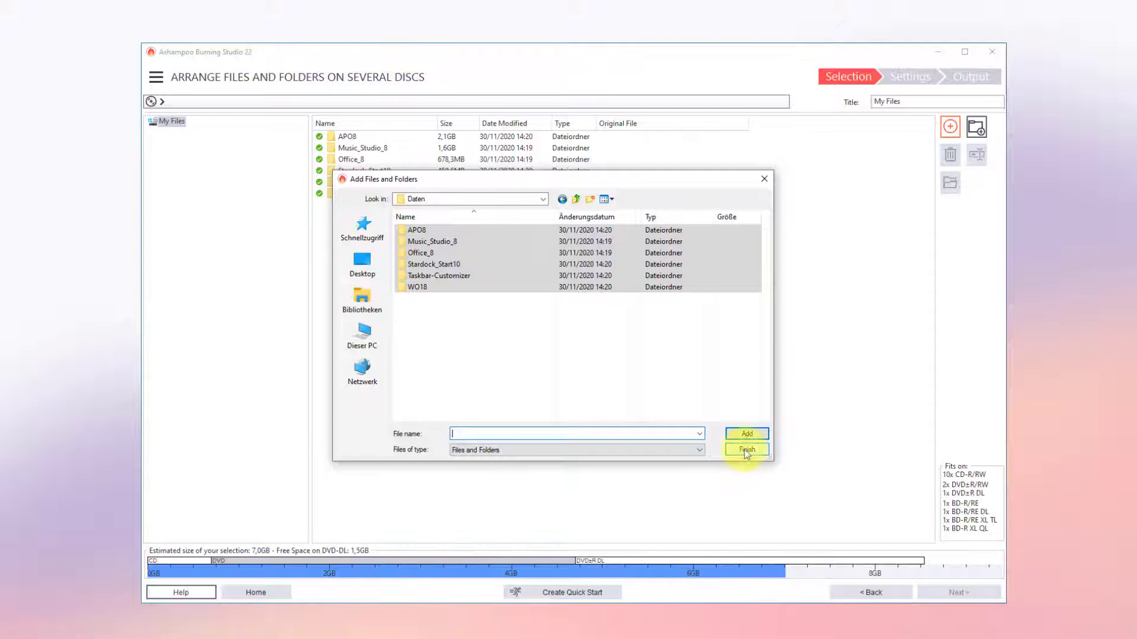
pyautogui.click(746, 450)
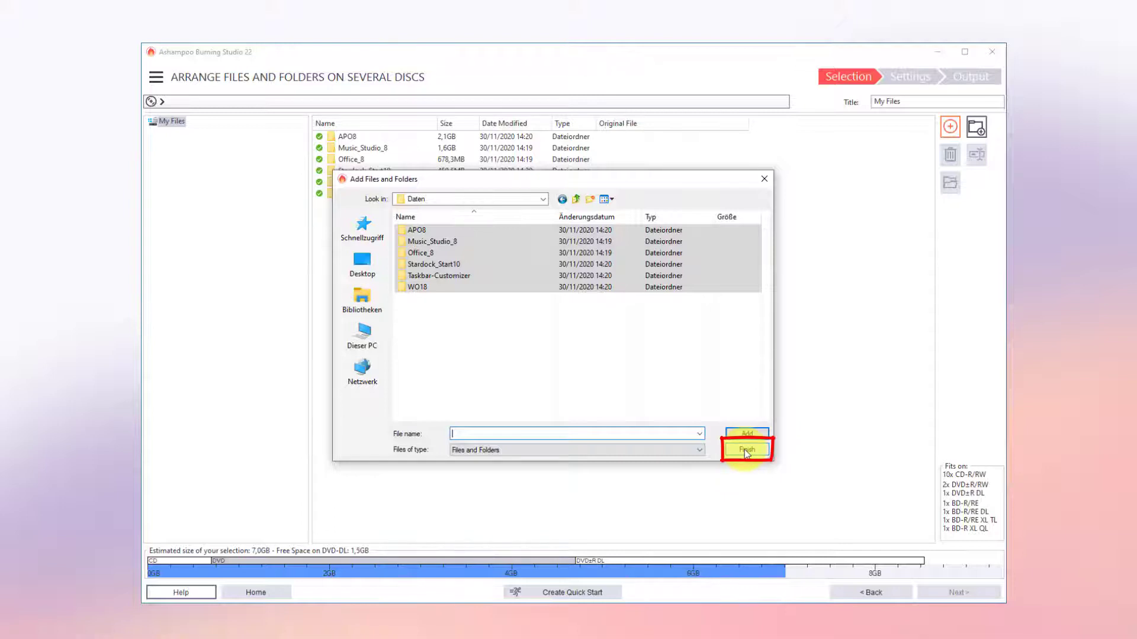
pyautogui.click(746, 450)
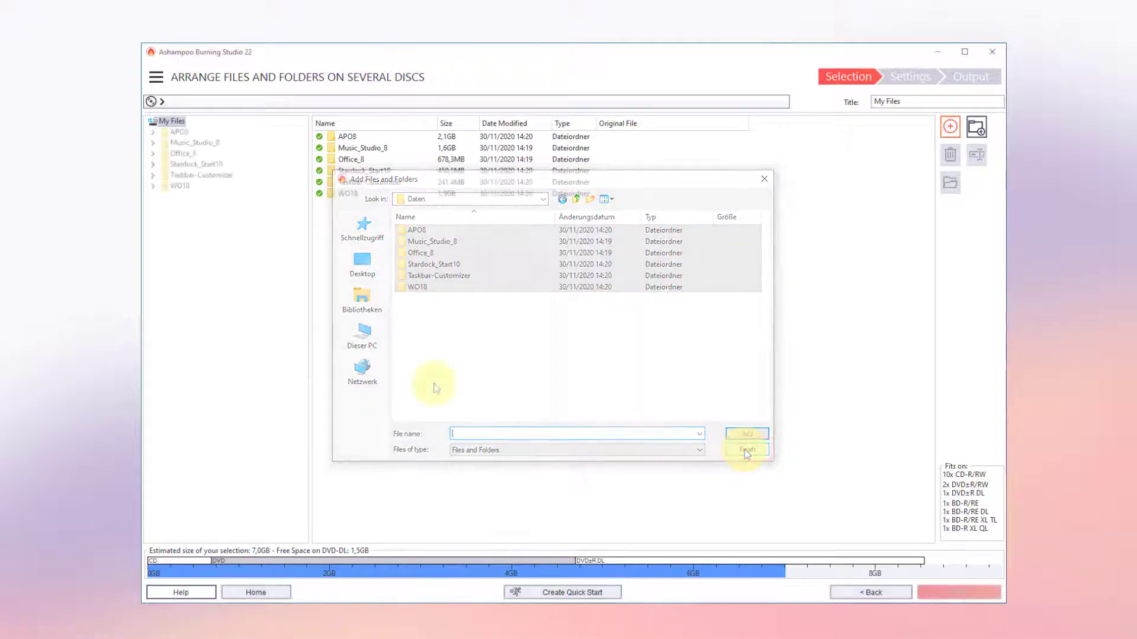
# Proceed with Next to the Settings step showing the DVD-RW as OK
pyautogui.click(746, 450)
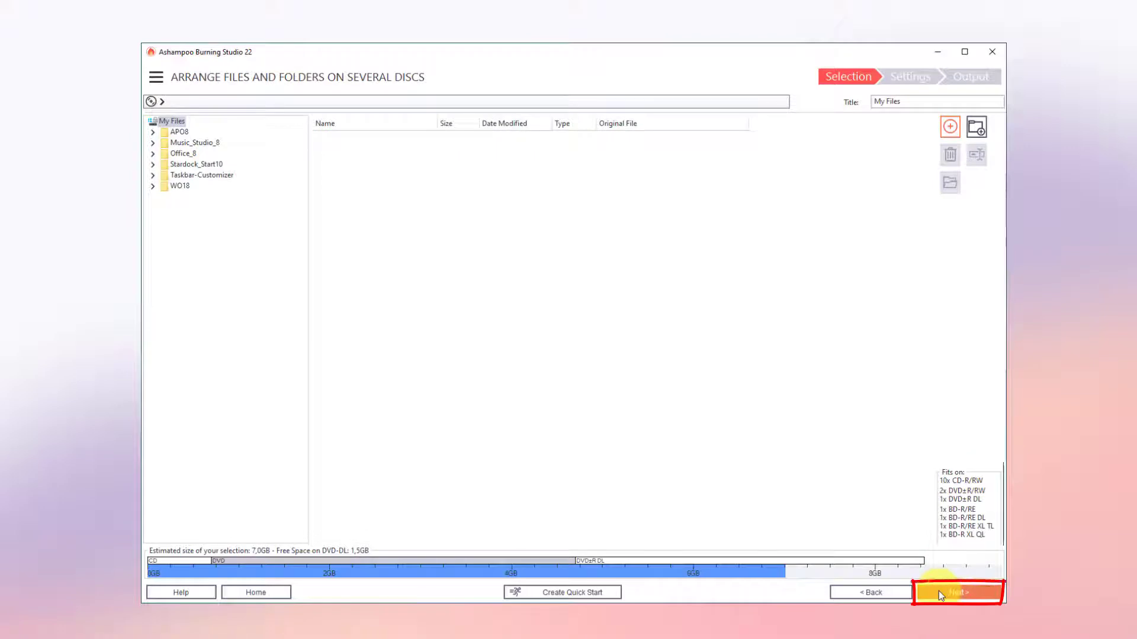
pyautogui.click(953, 592)
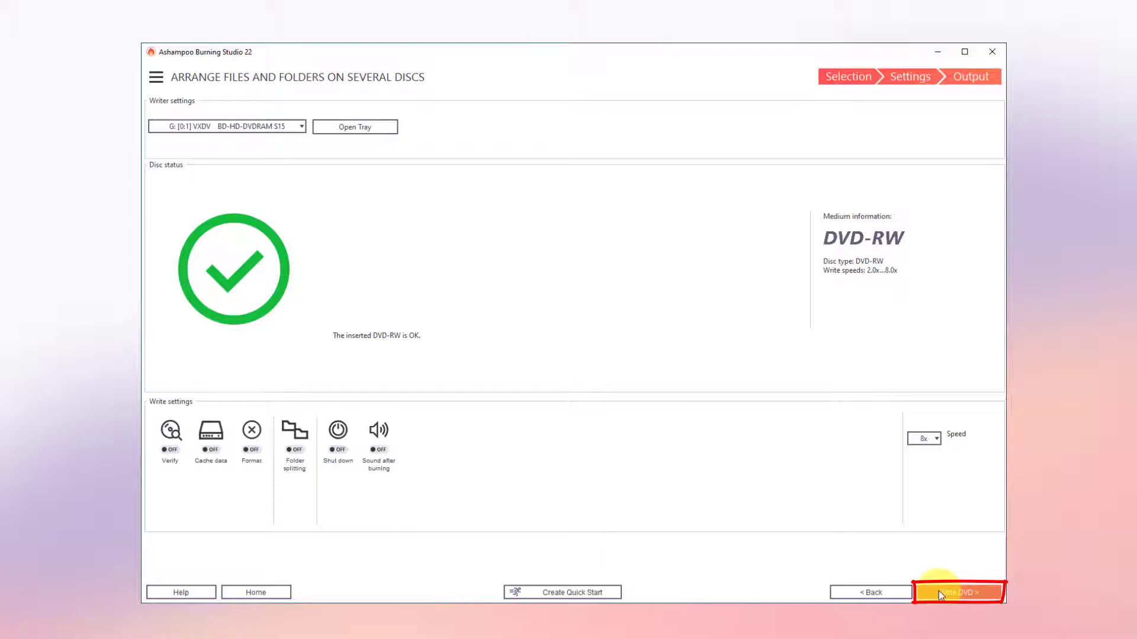
# Burn the project onto the first DVD, continue on the second disc, and acknowledge success
pyautogui.click(960, 592)
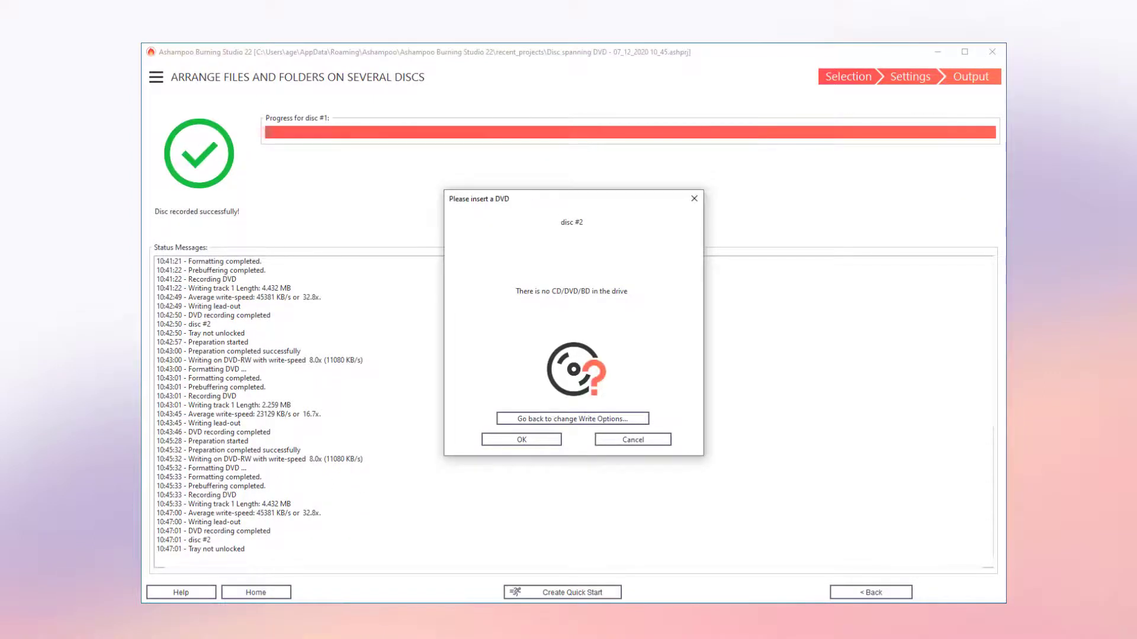
pyautogui.click(521, 440)
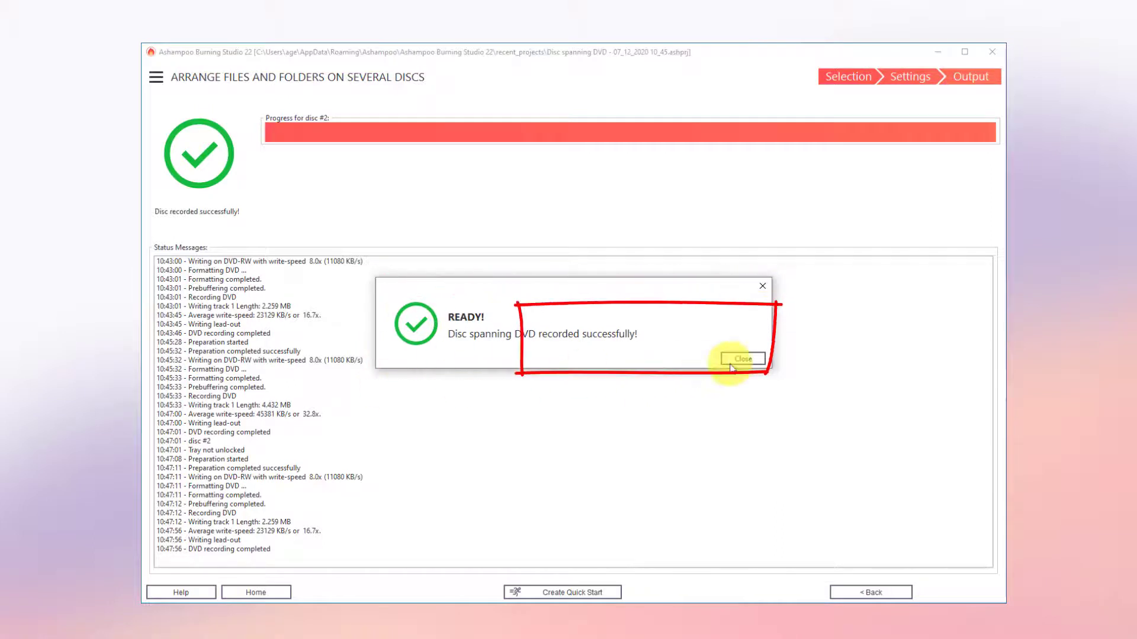
pyautogui.click(741, 358)
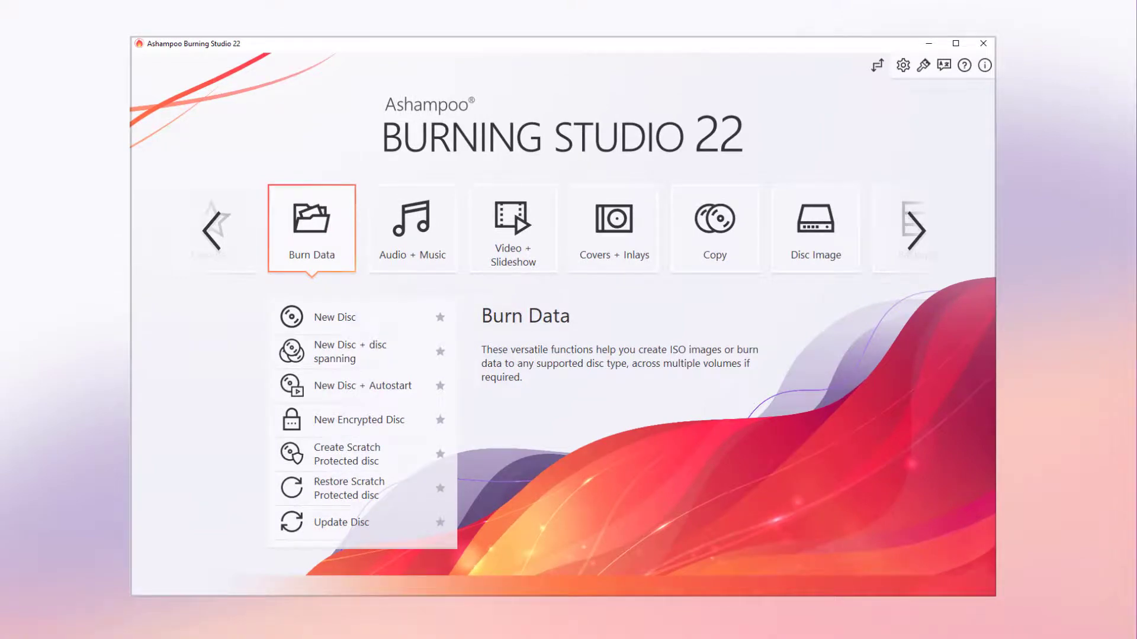
pyautogui.moveTo(731, 265)
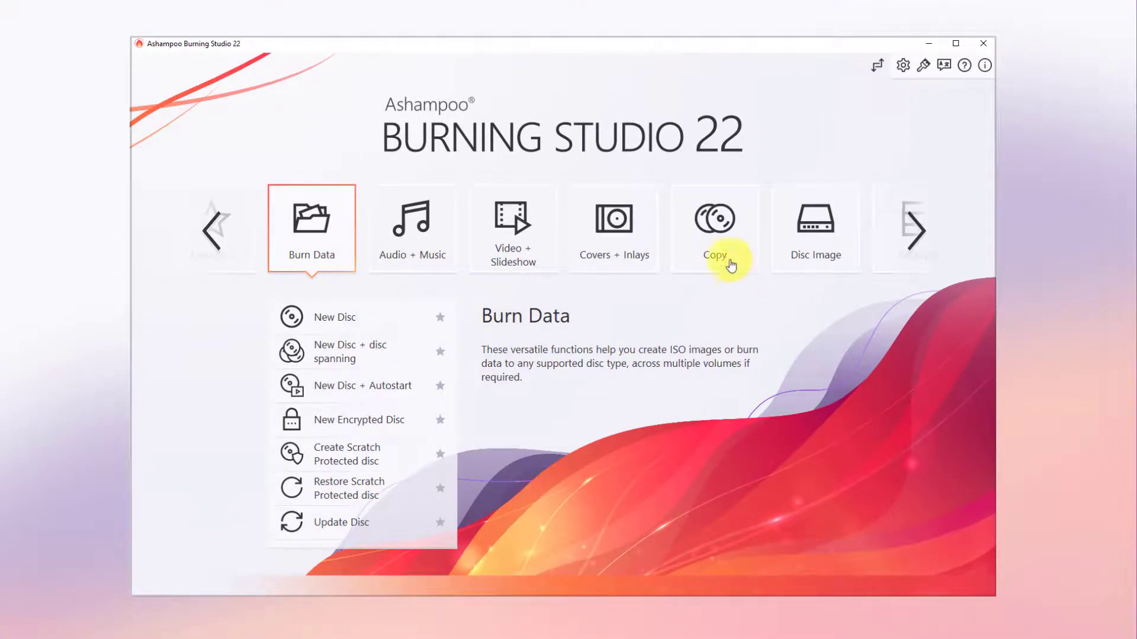
# Show the Copy category with its disc copy options on the start screen
pyautogui.click(715, 229)
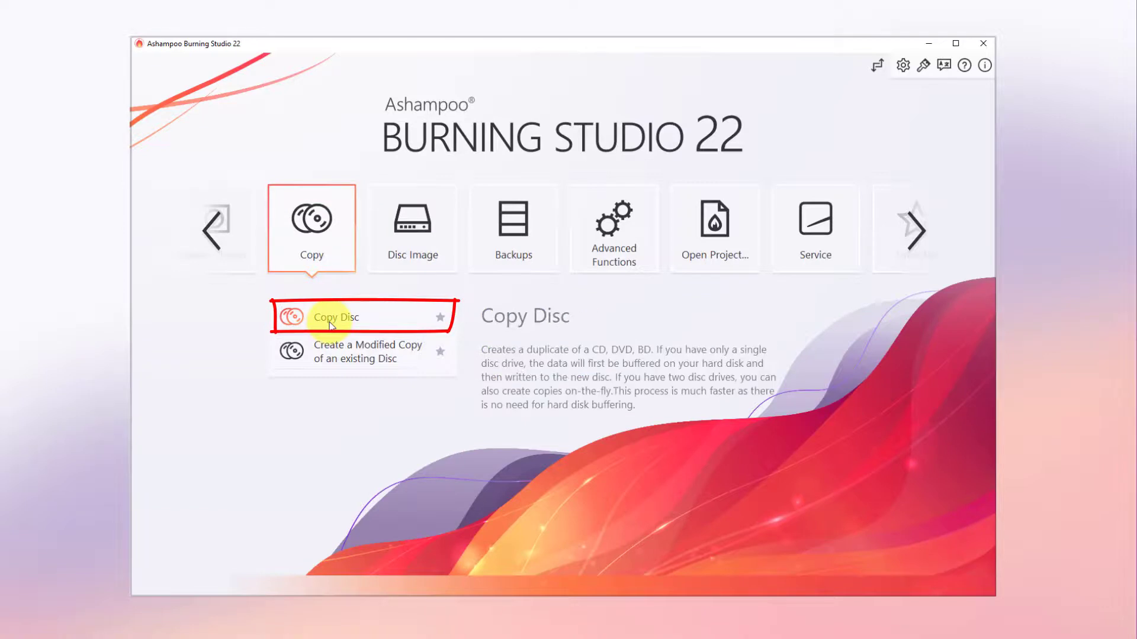
# Create a Copy Disc Quick Start desktop shortcut and confirm the notice
pyautogui.click(336, 317)
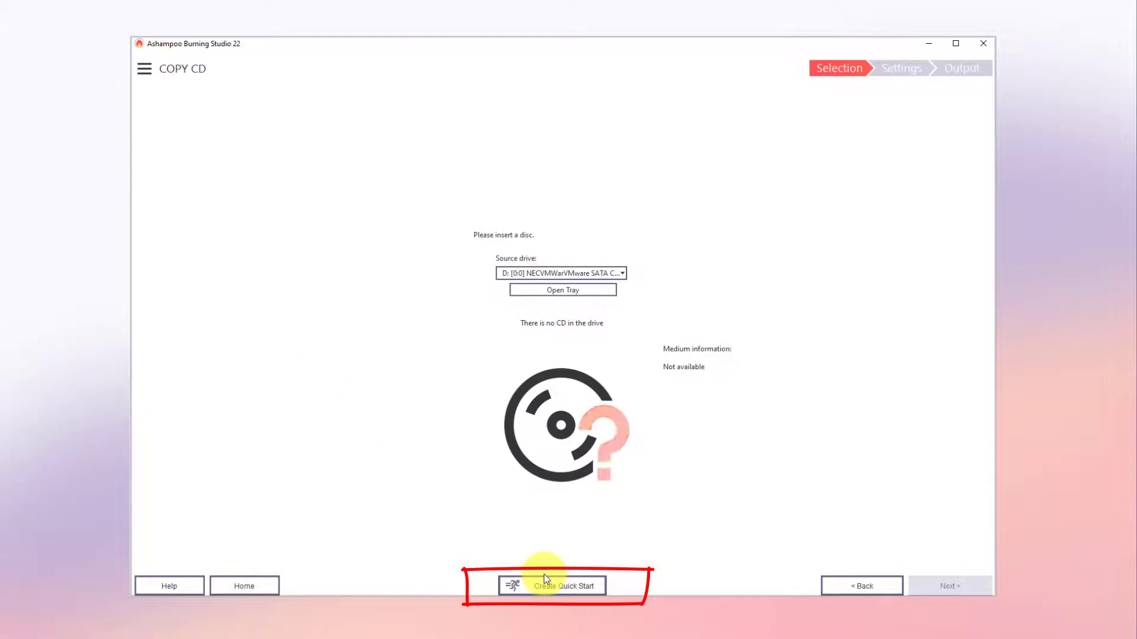
pyautogui.click(563, 585)
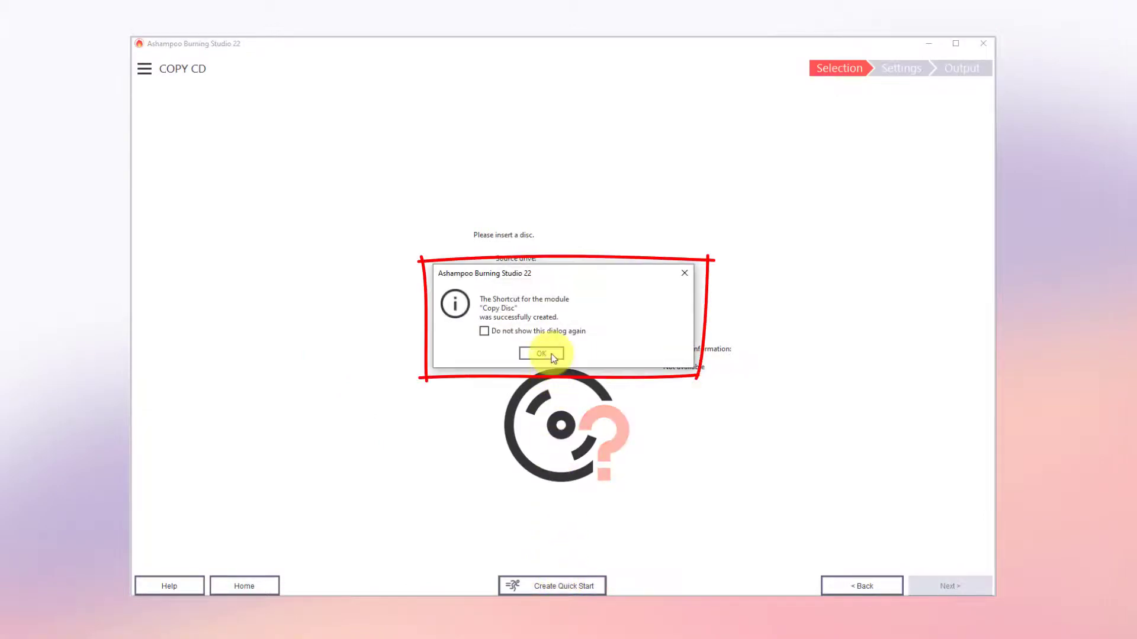
pyautogui.click(539, 353)
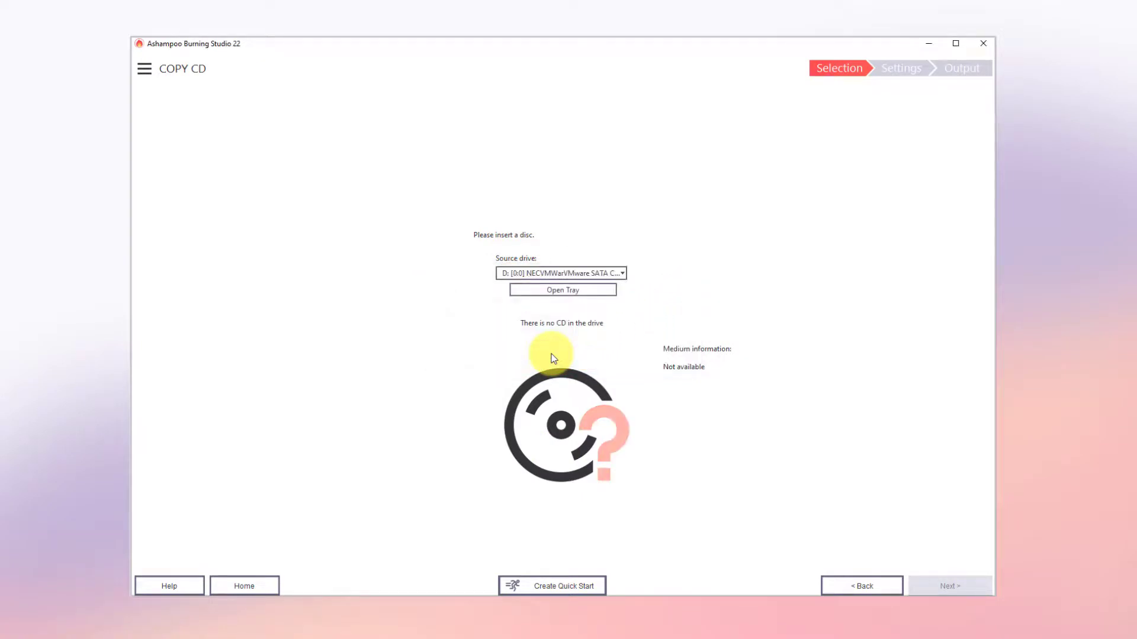
pyautogui.click(983, 43)
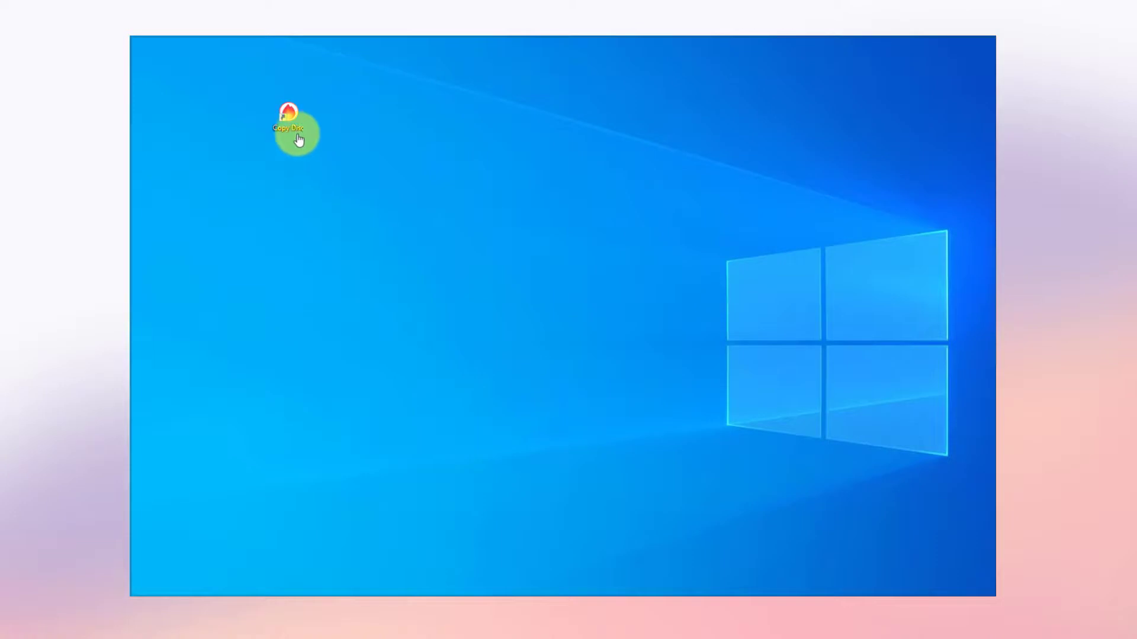
# Create a new desktop folder named Burning functions beside the Quick Start shortcuts
pyautogui.doubleClick(294, 119)
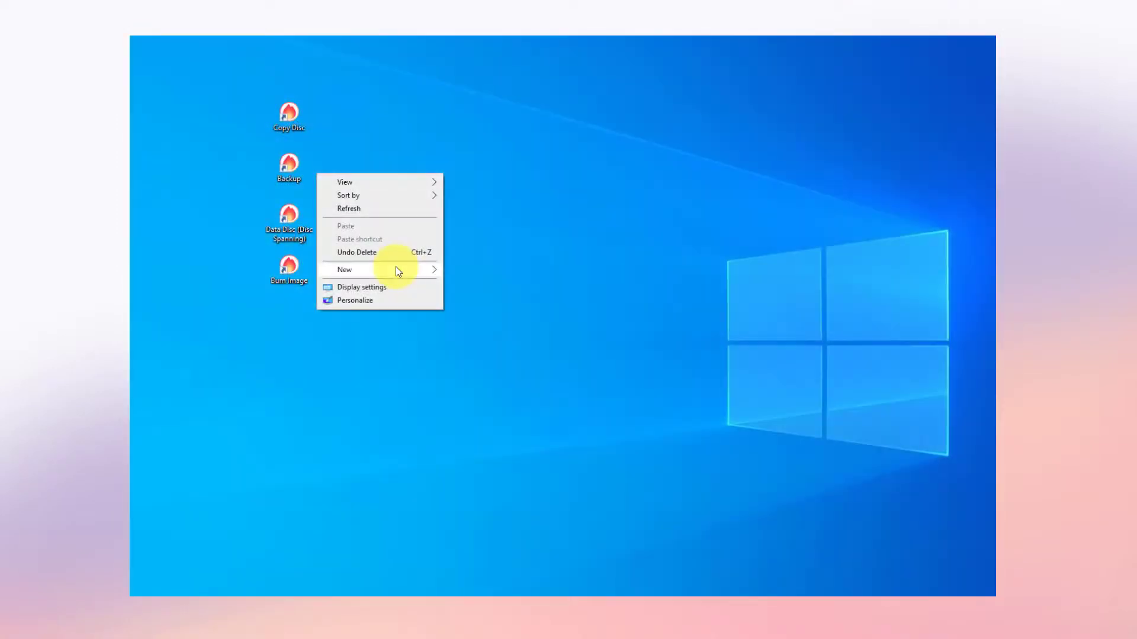
pyautogui.click(345, 270)
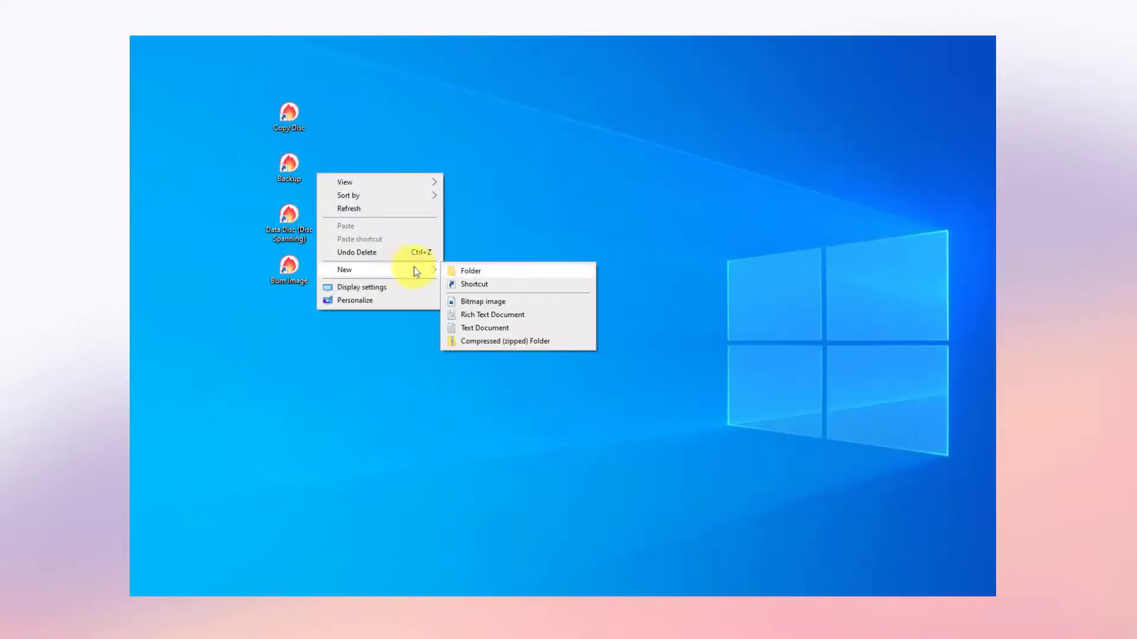
pyautogui.click(471, 270)
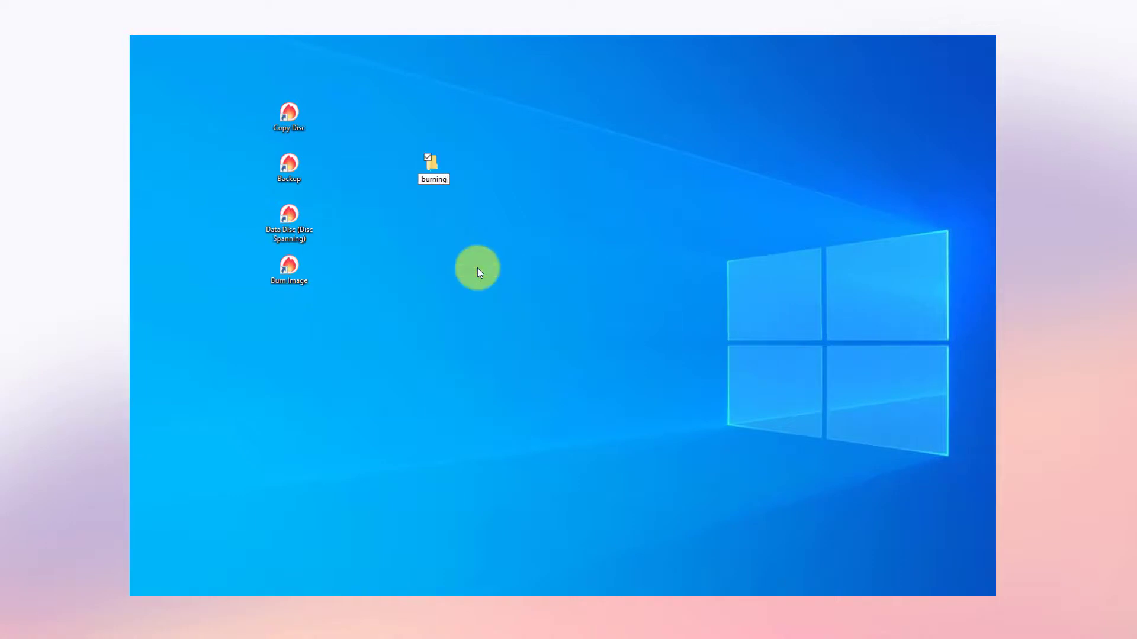
pyautogui.press('Enter')
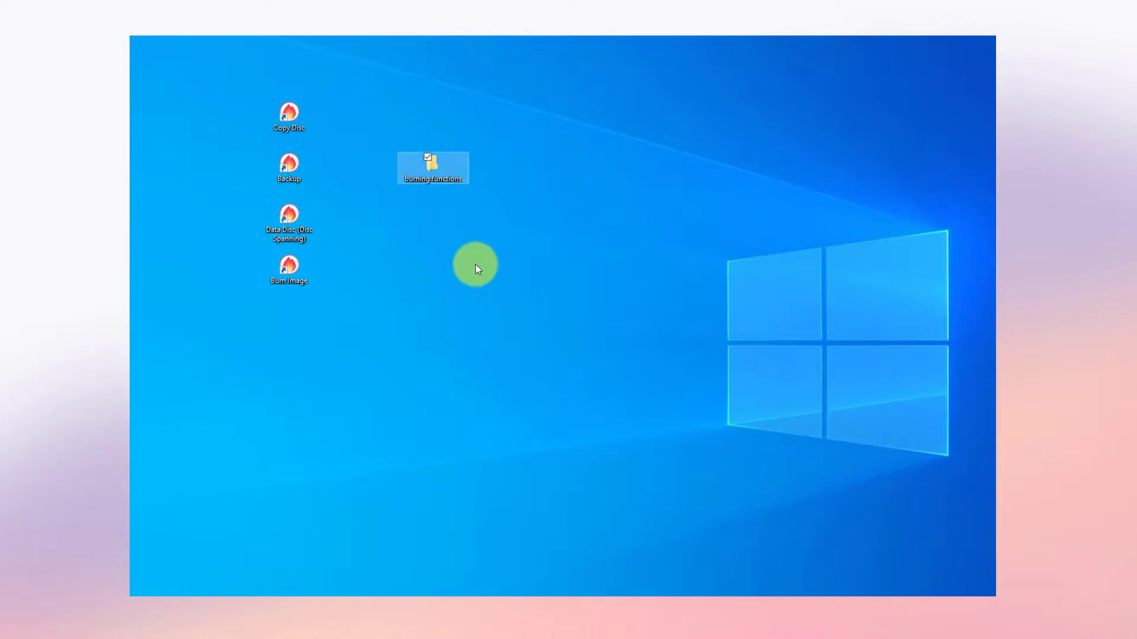